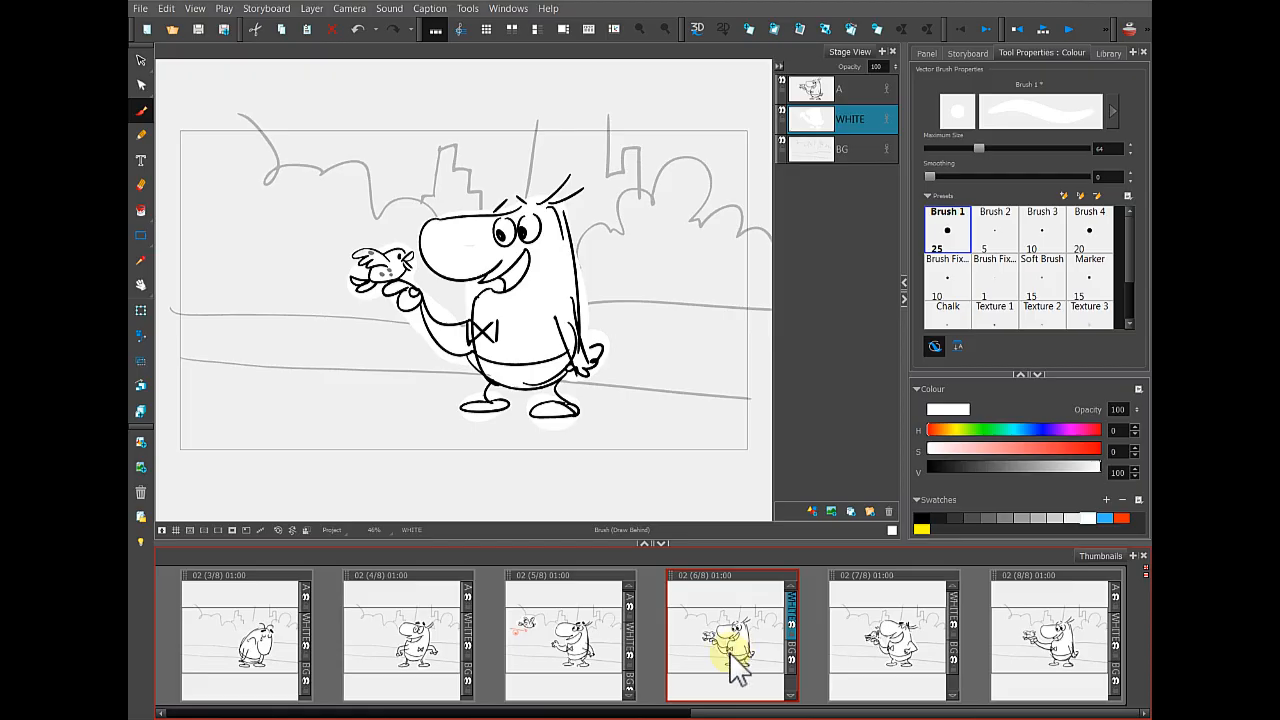
mouse_move(890, 660)
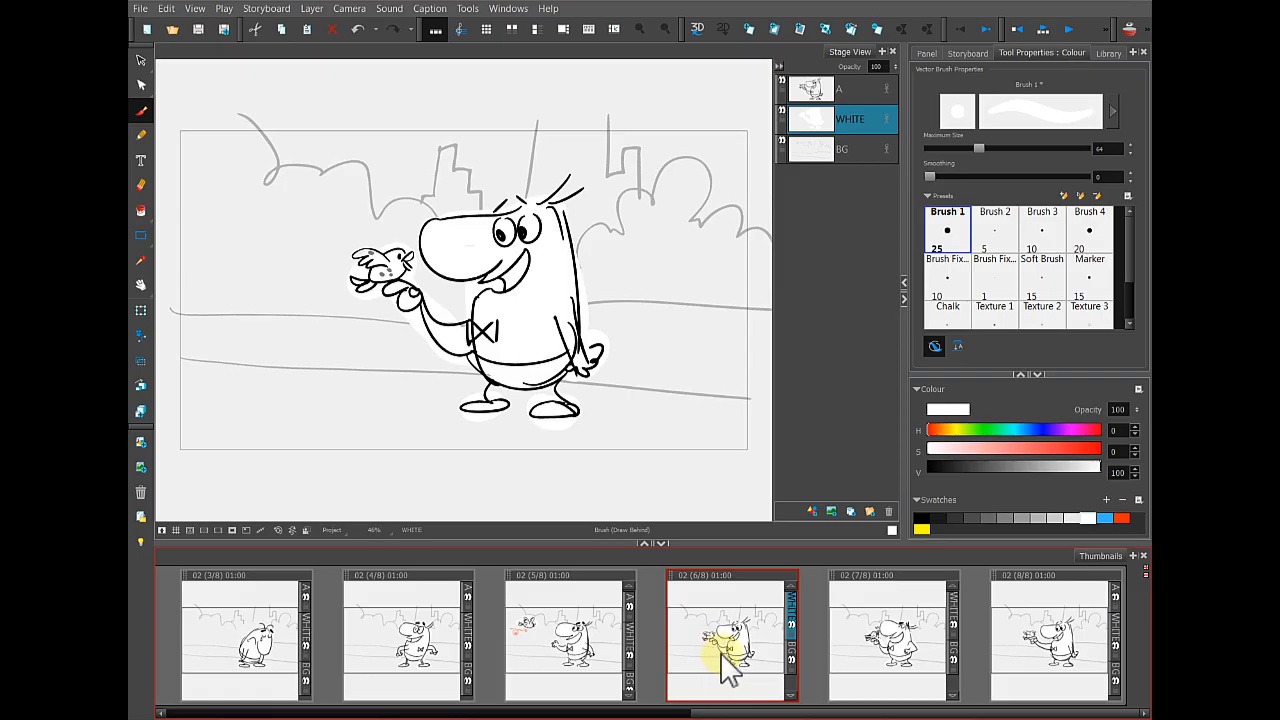
mouse_move(736, 656)
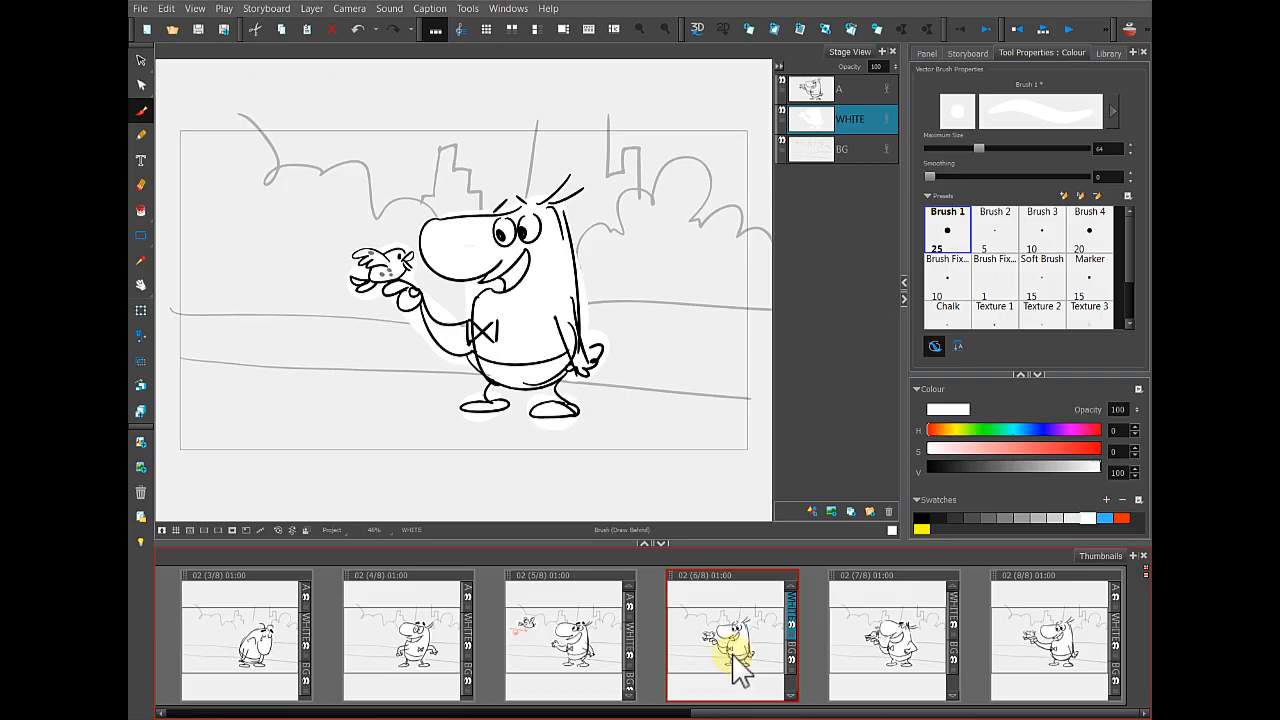
mouse_move(736, 664)
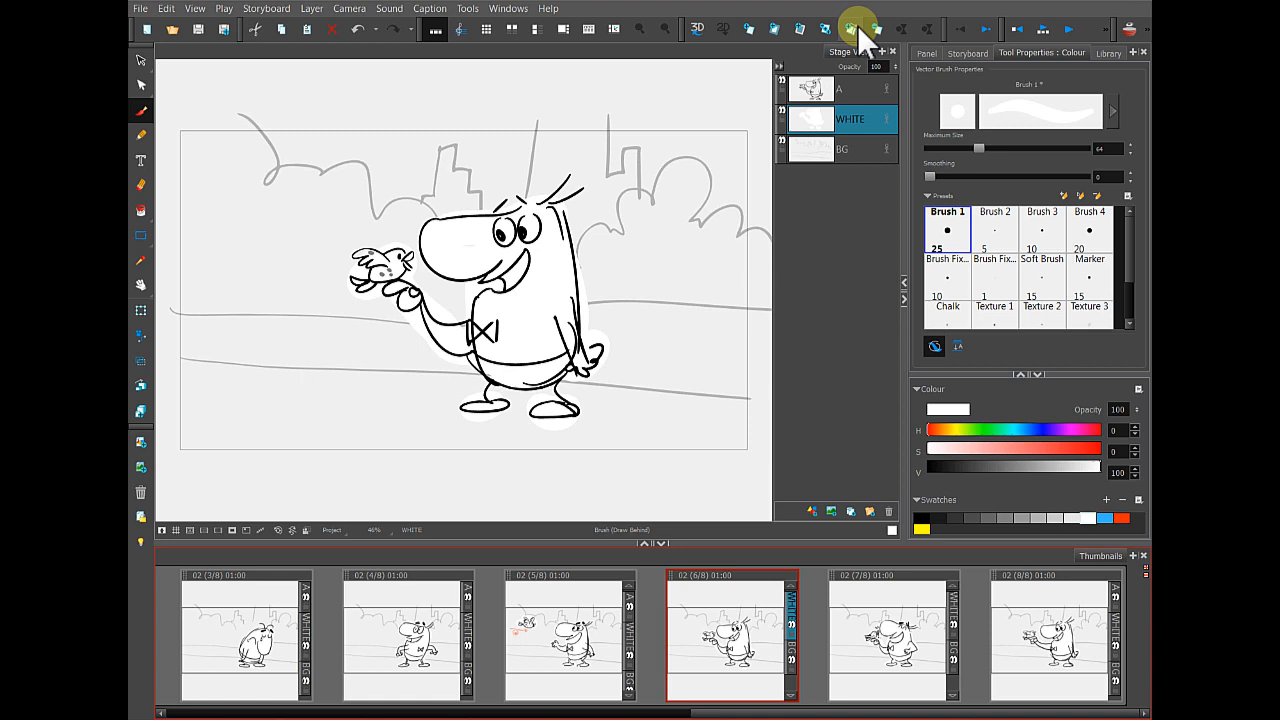
mouse_move(850, 30)
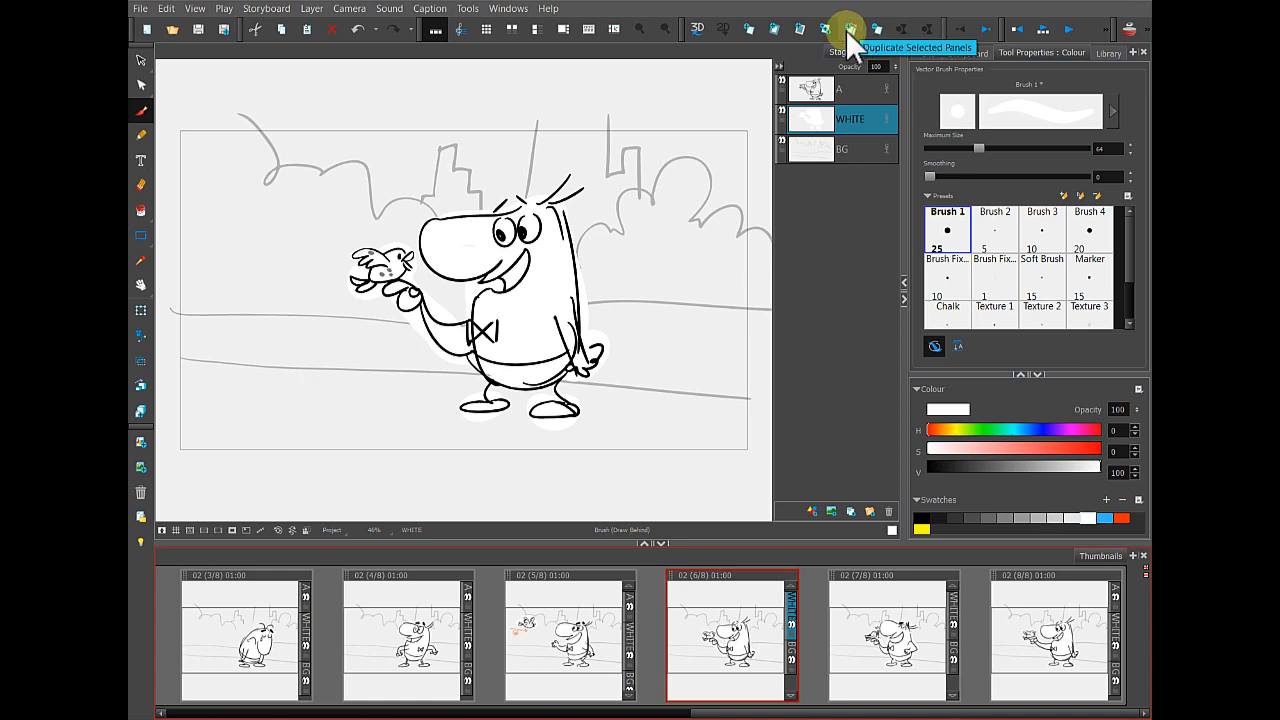
Step: Duplicate the scene 2 panel and select the copy to edit
click(848, 30)
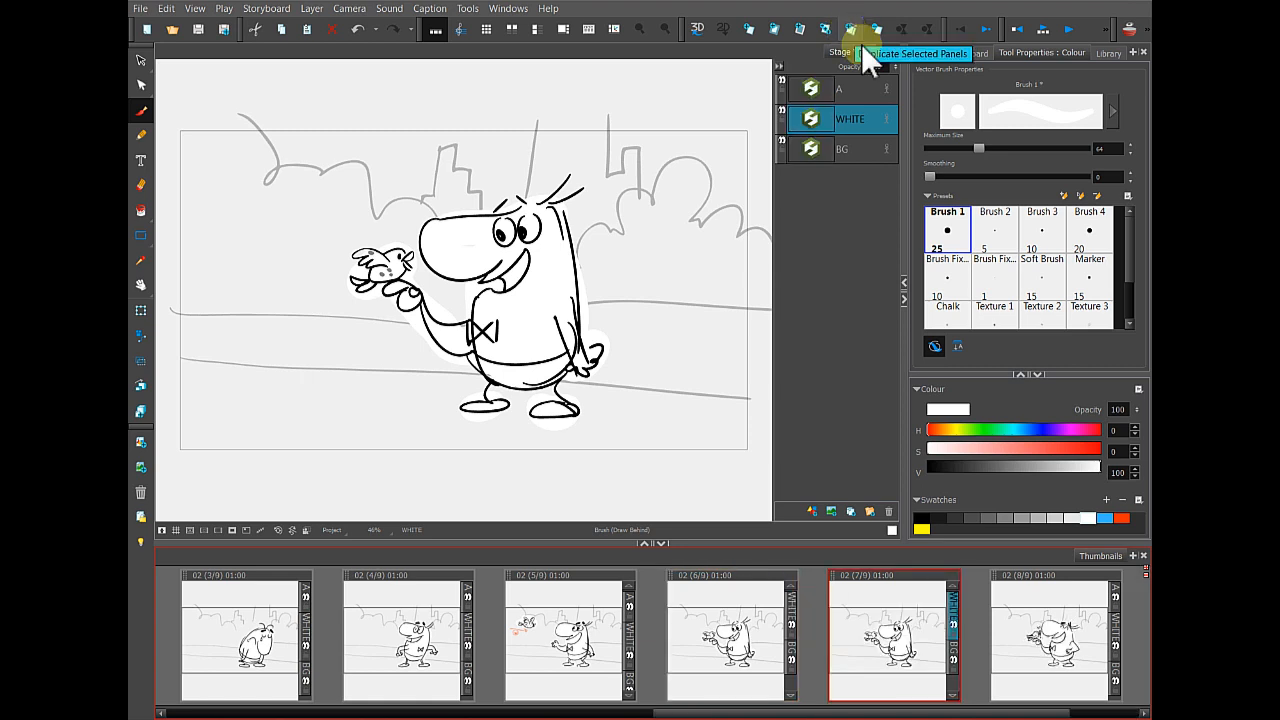
click(730, 636)
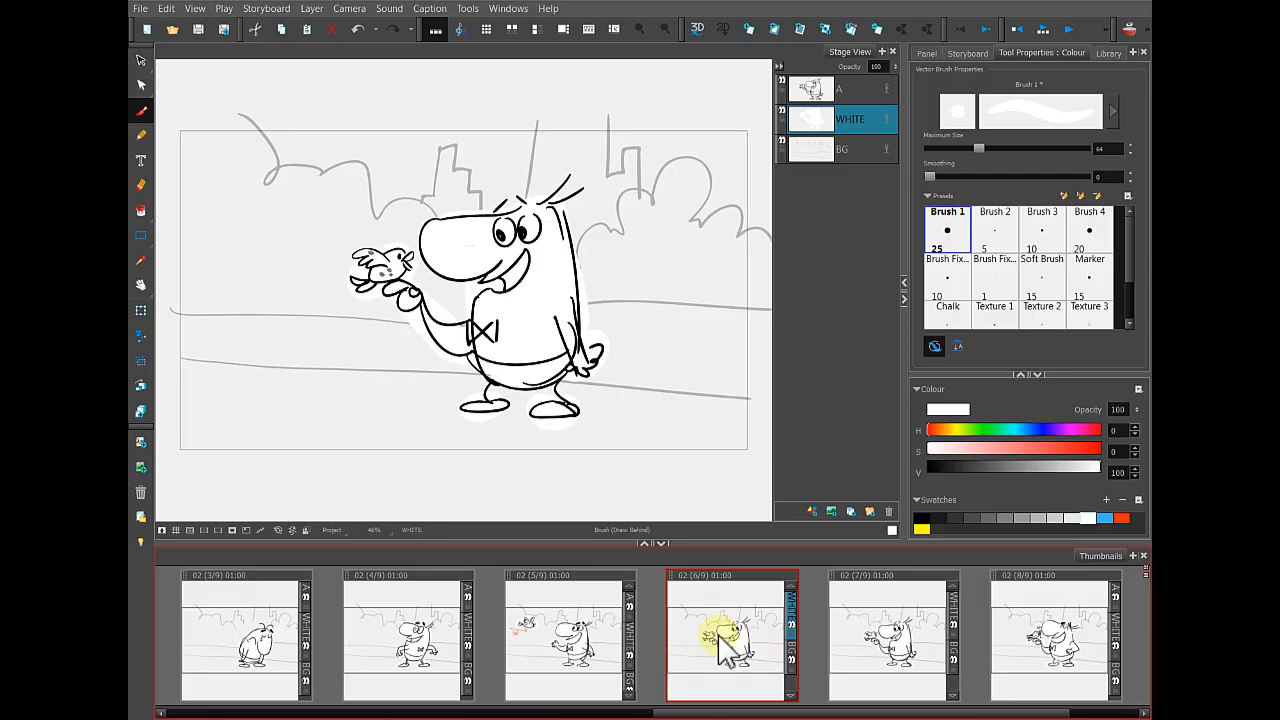
click(890, 636)
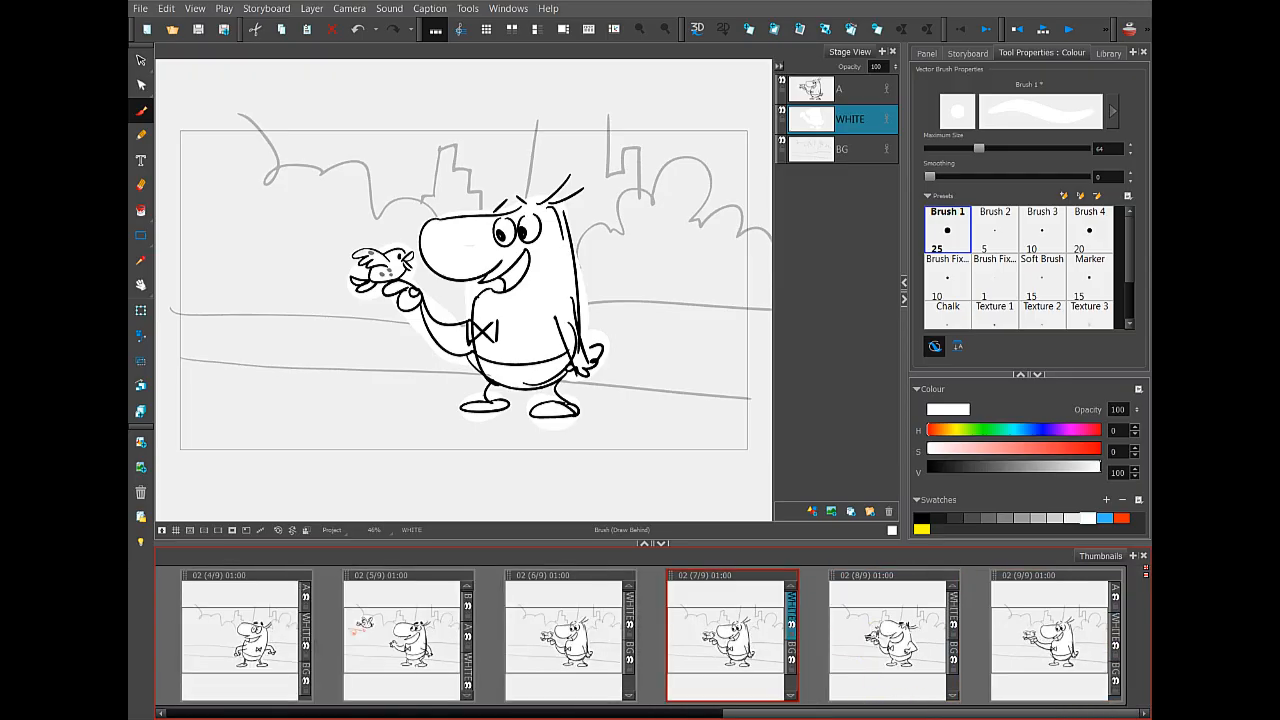
mouse_move(710, 650)
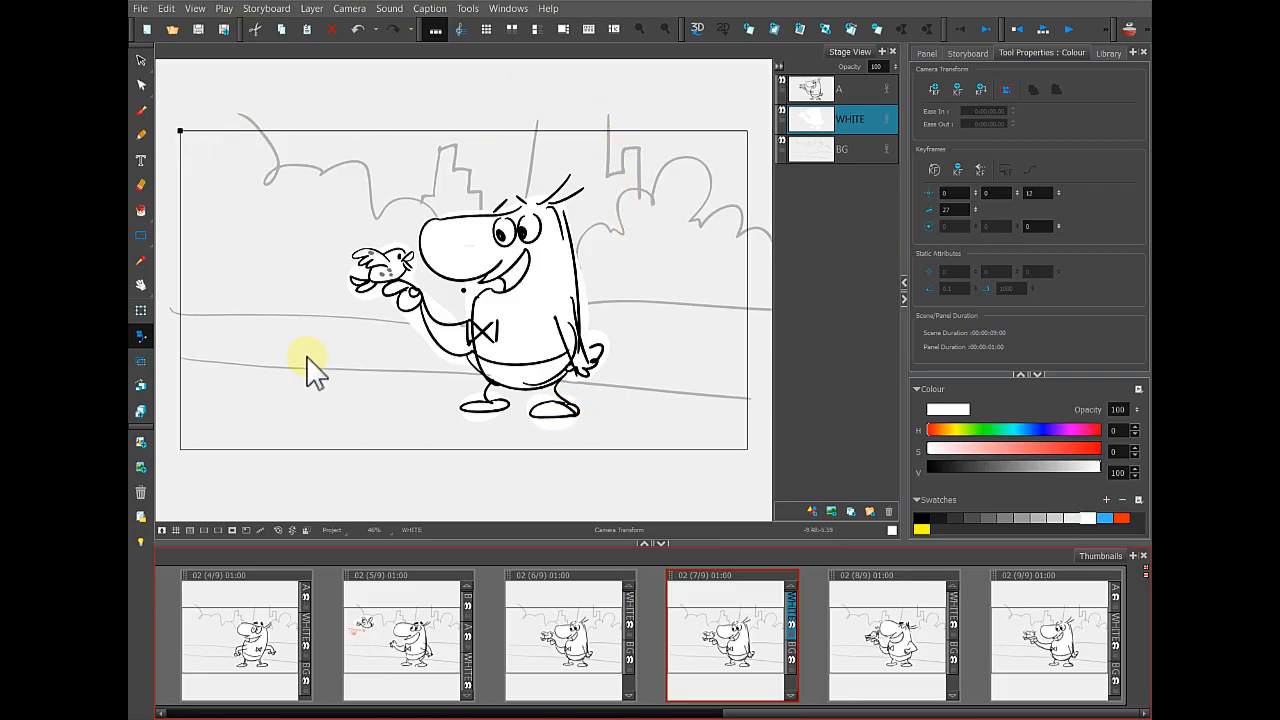
mouse_move(210, 132)
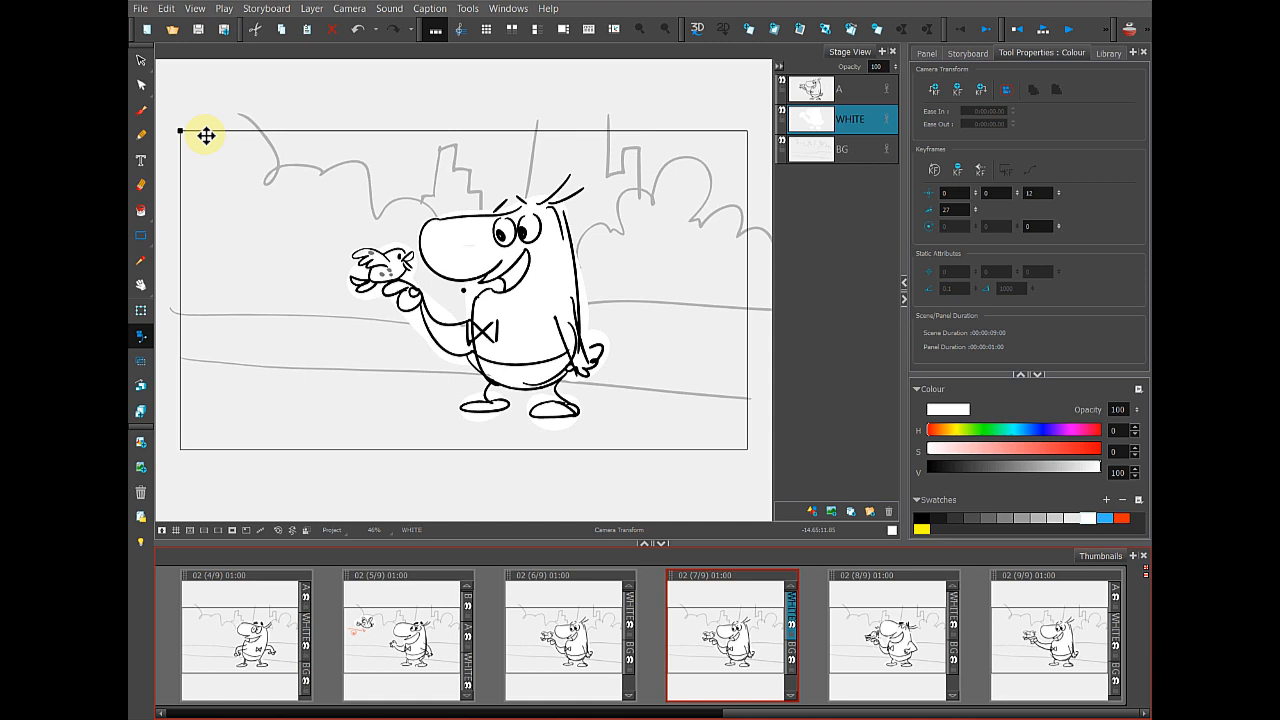
mouse_move(214, 132)
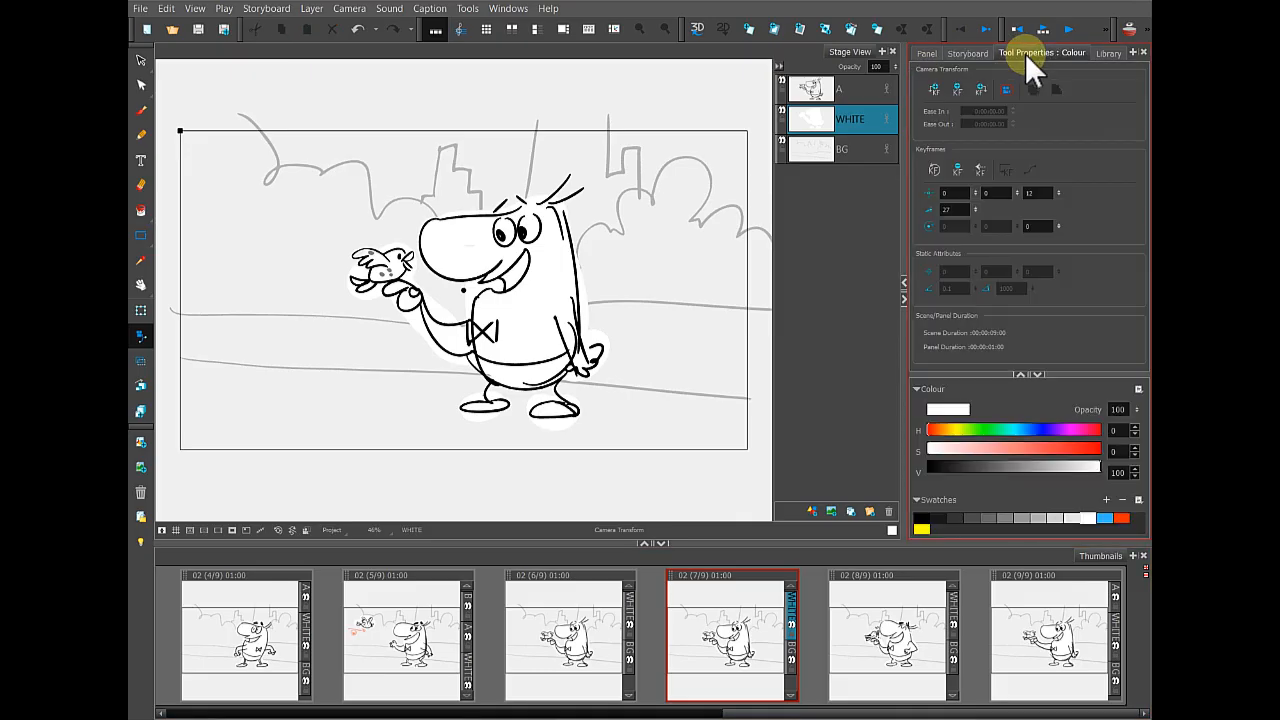
mouse_move(1118, 158)
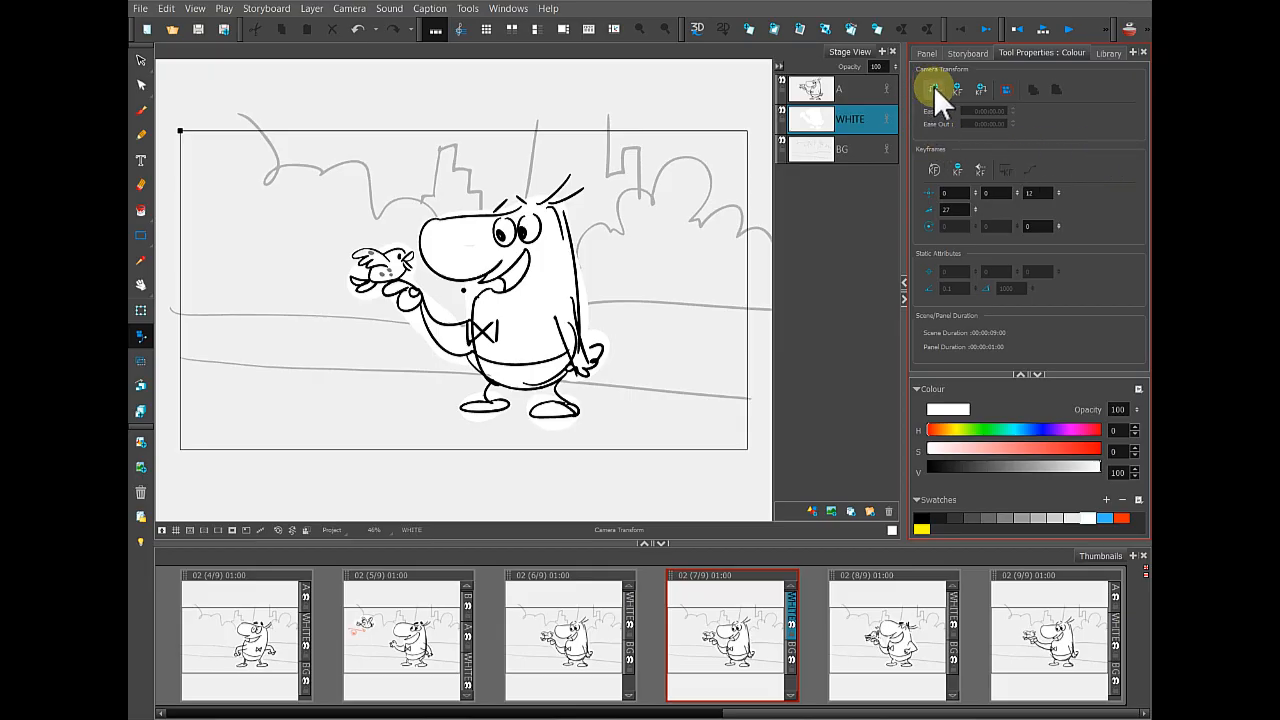
mouse_move(936, 90)
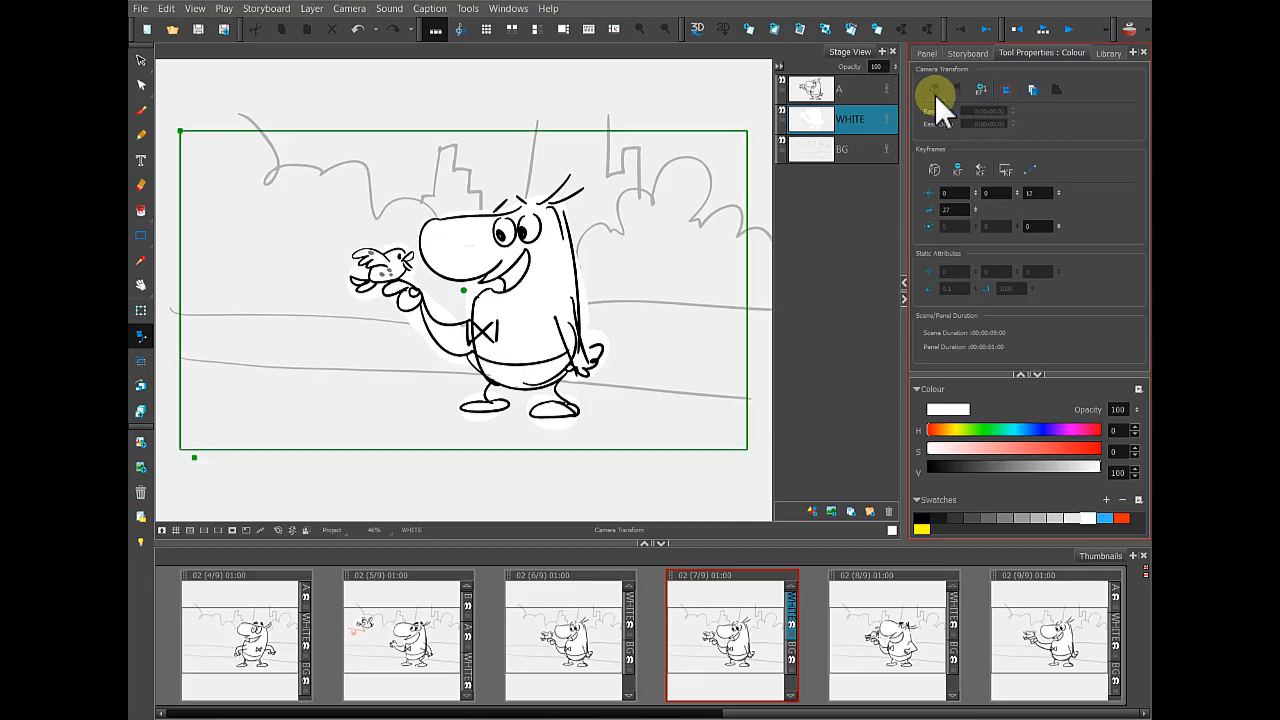
mouse_move(982, 90)
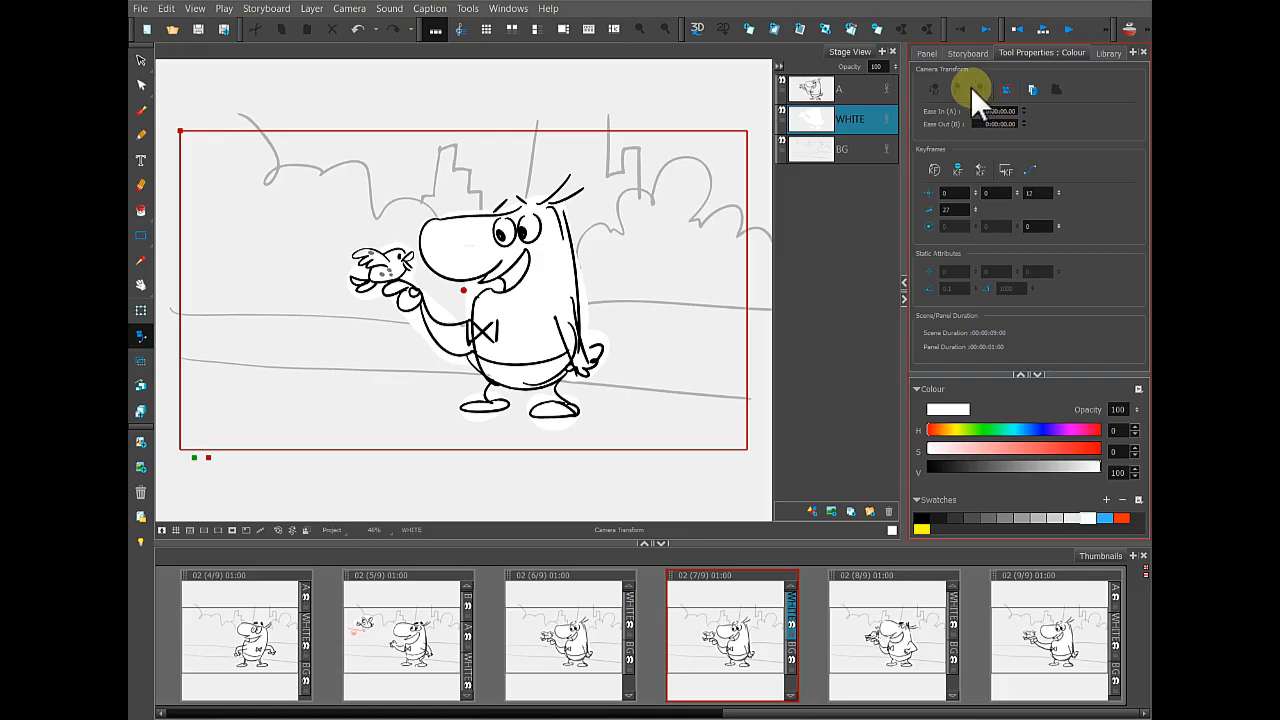
mouse_move(976, 104)
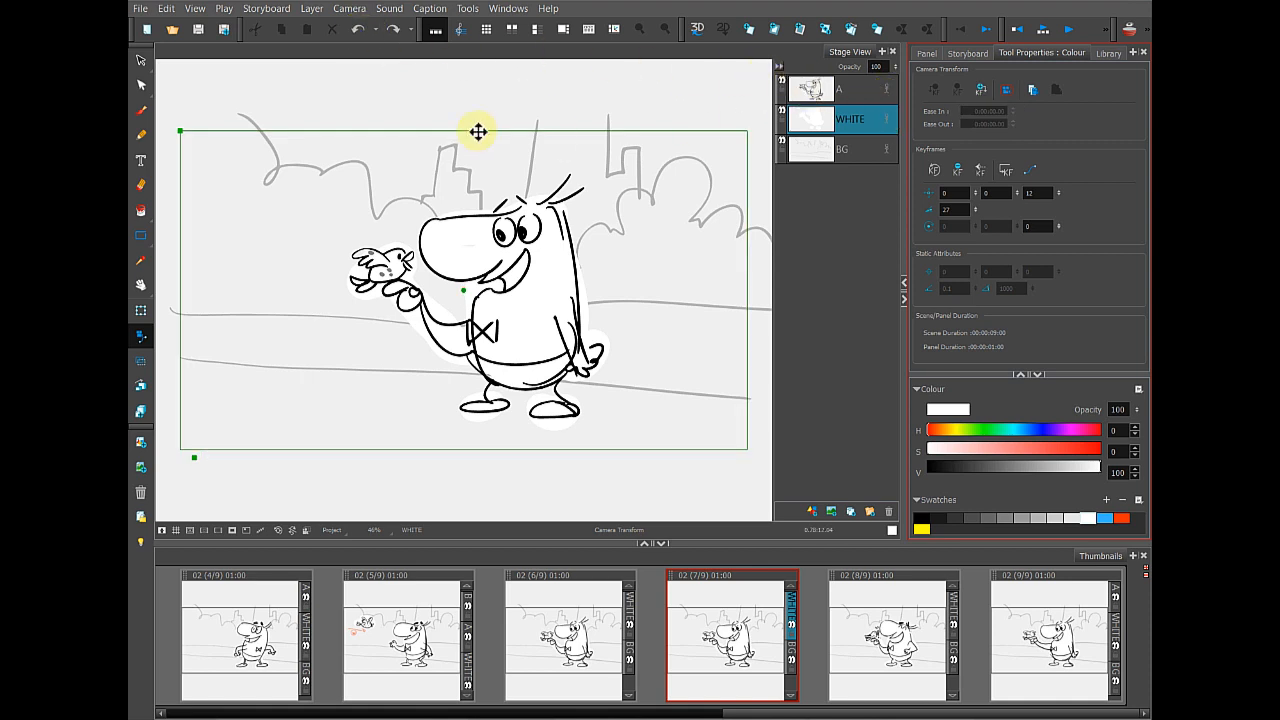
mouse_move(362, 440)
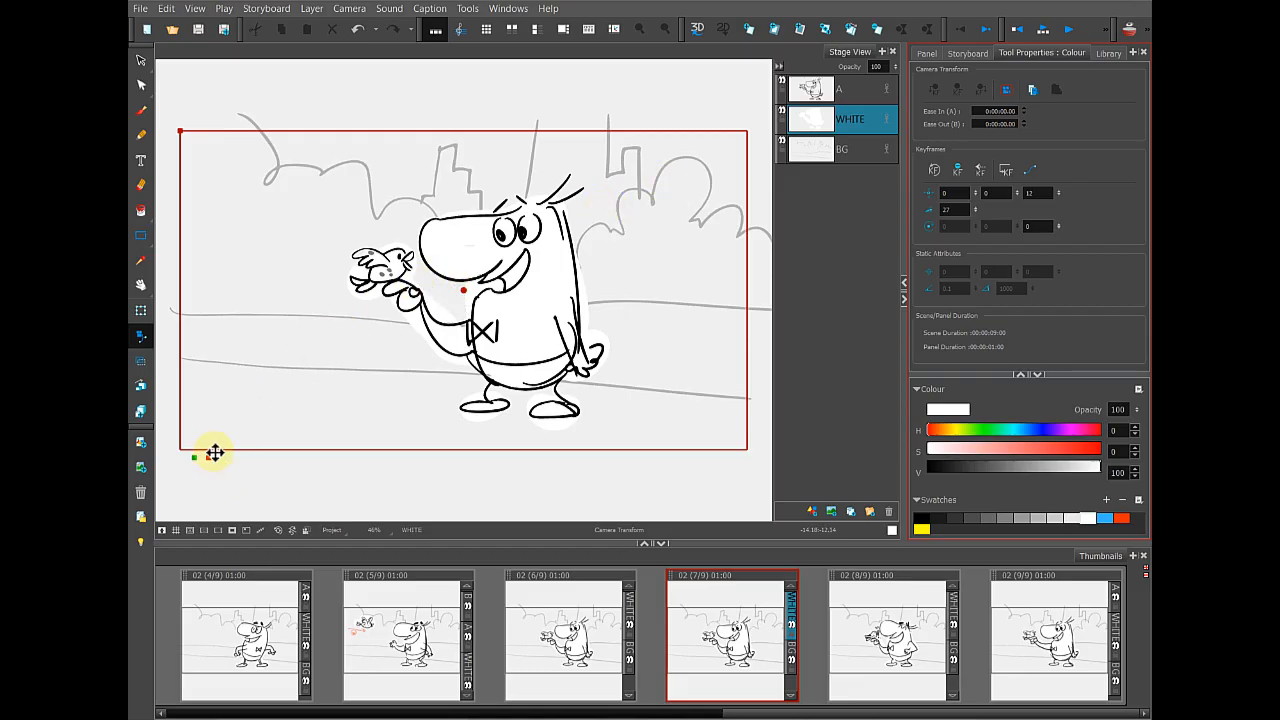
mouse_move(284, 344)
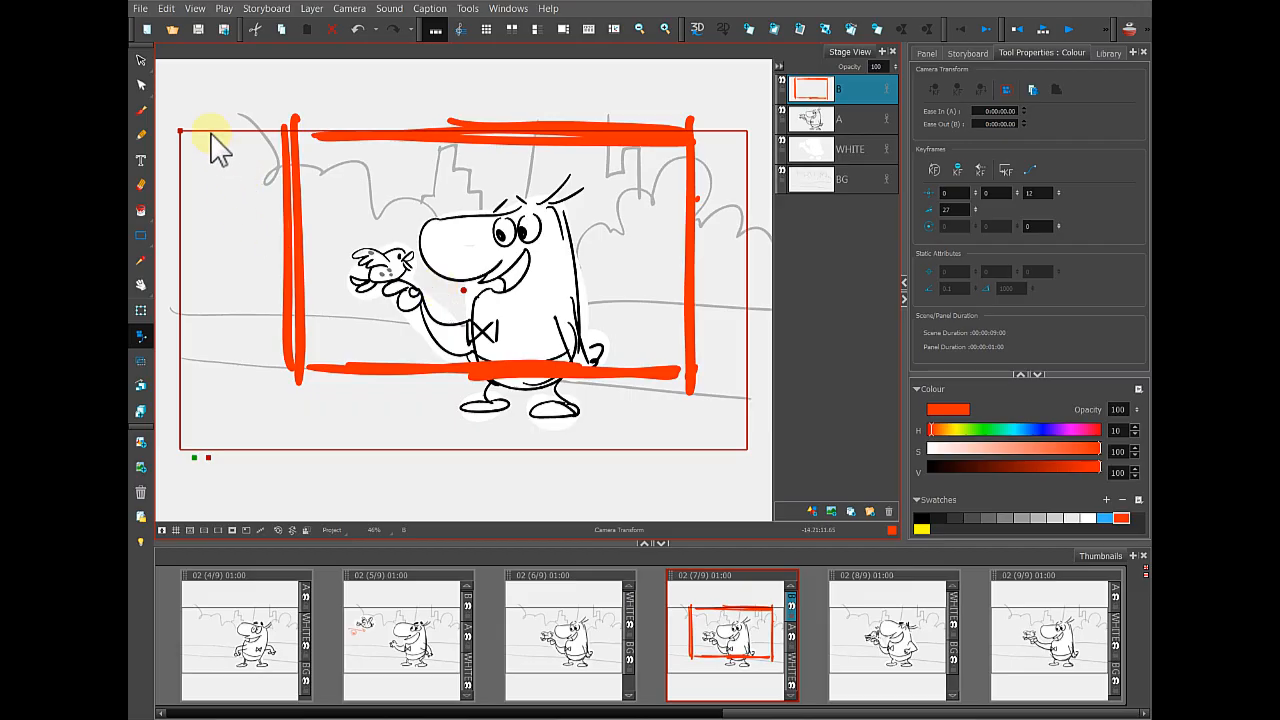
mouse_move(184, 164)
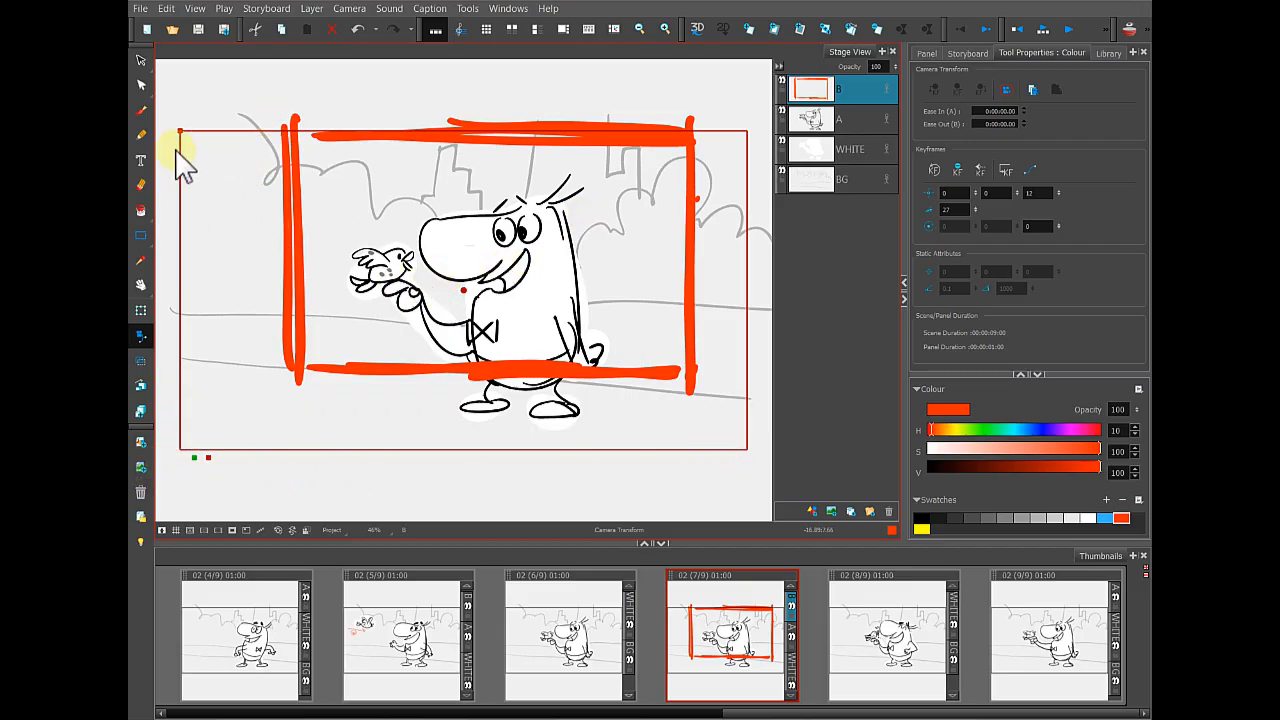
mouse_move(616, 150)
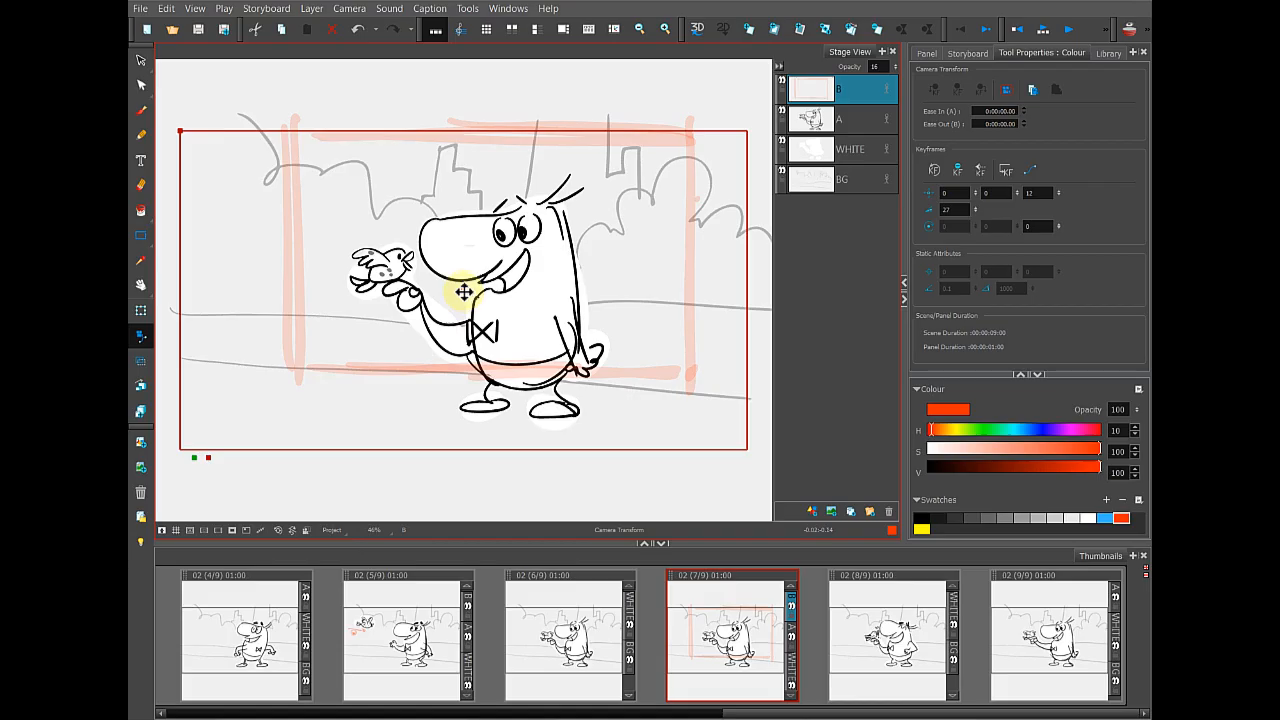
Step: Move and shrink the red end camera frame to fit the sketched rectangle around the character
drag(464, 290, 490, 244)
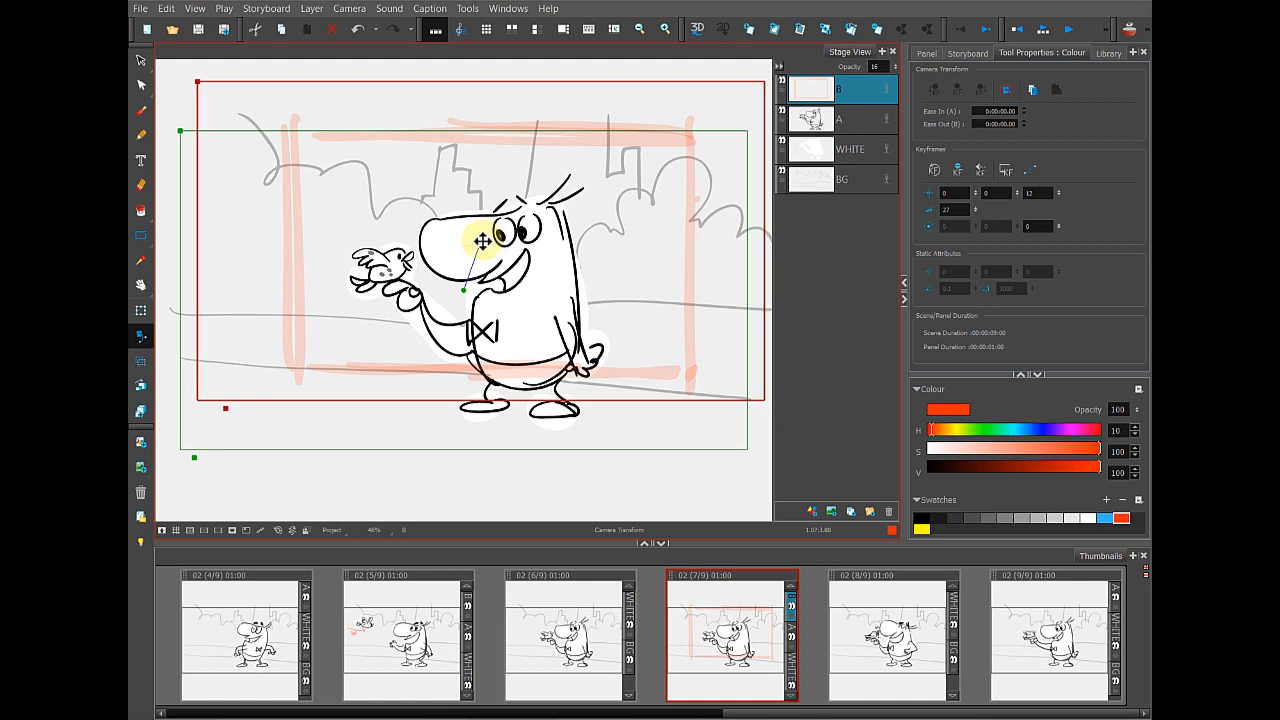
drag(482, 240, 484, 244)
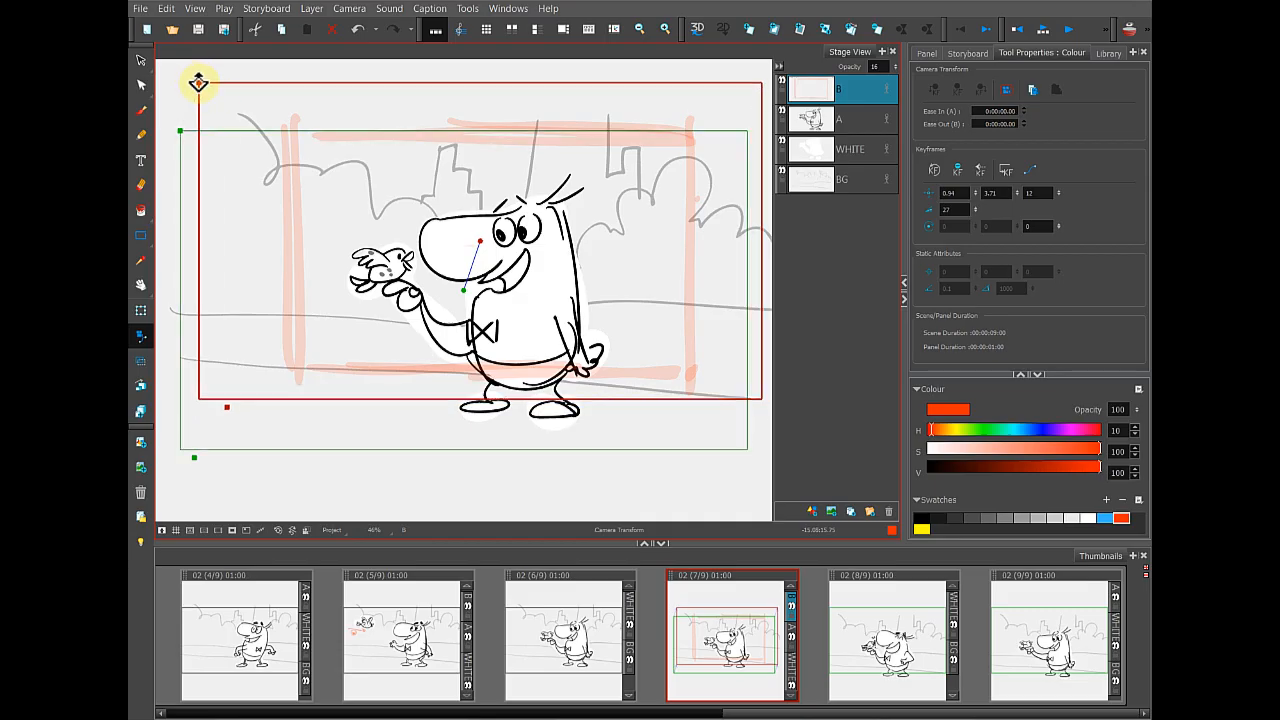
drag(198, 84, 260, 168)
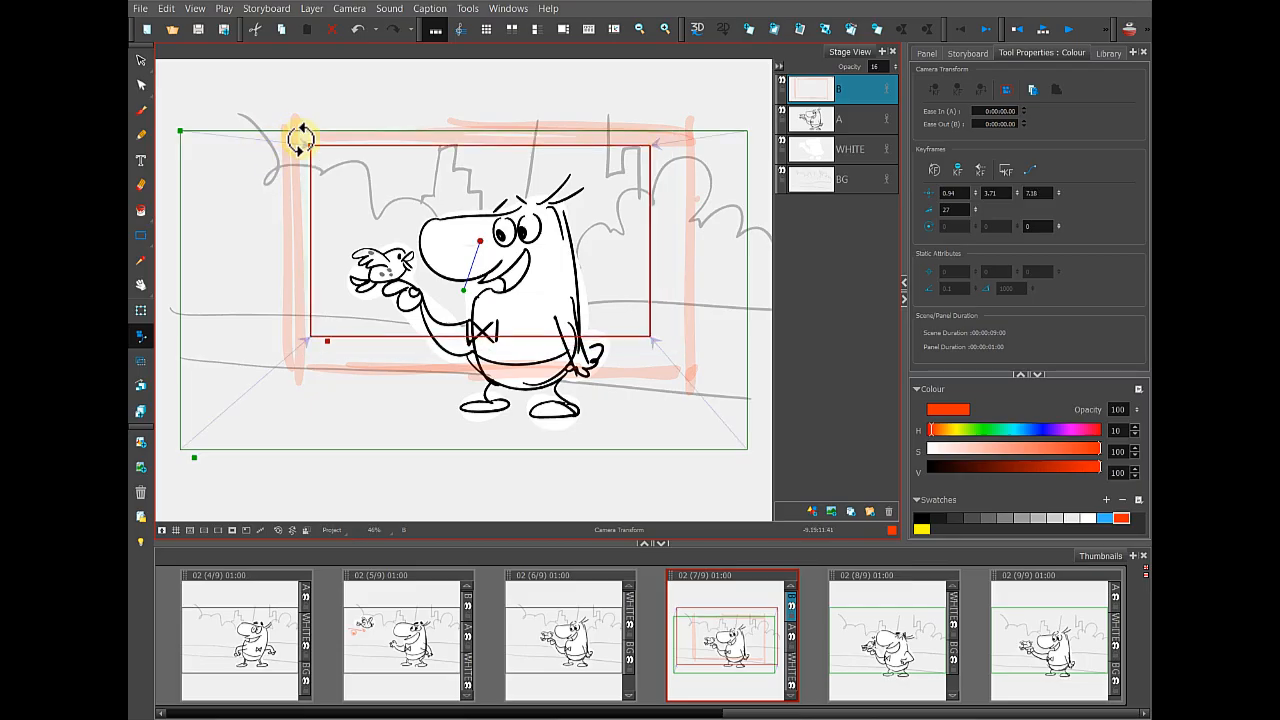
drag(304, 140, 230, 88)
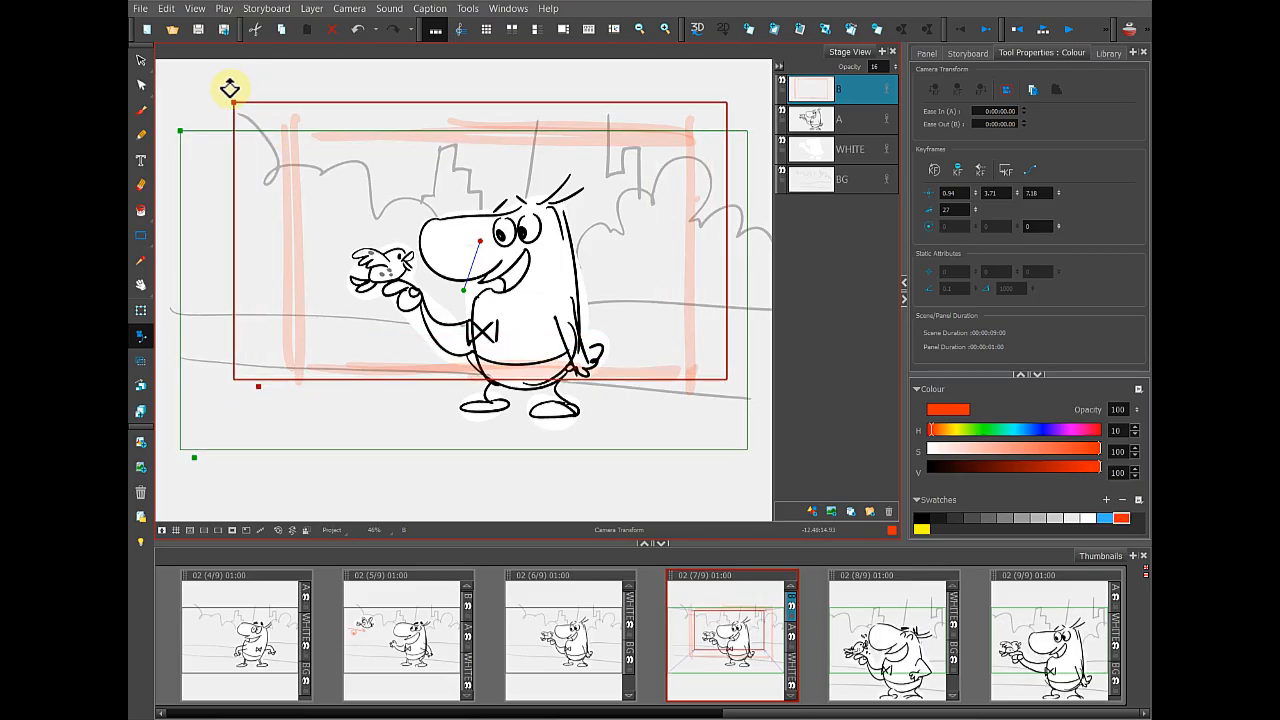
drag(230, 88, 196, 76)
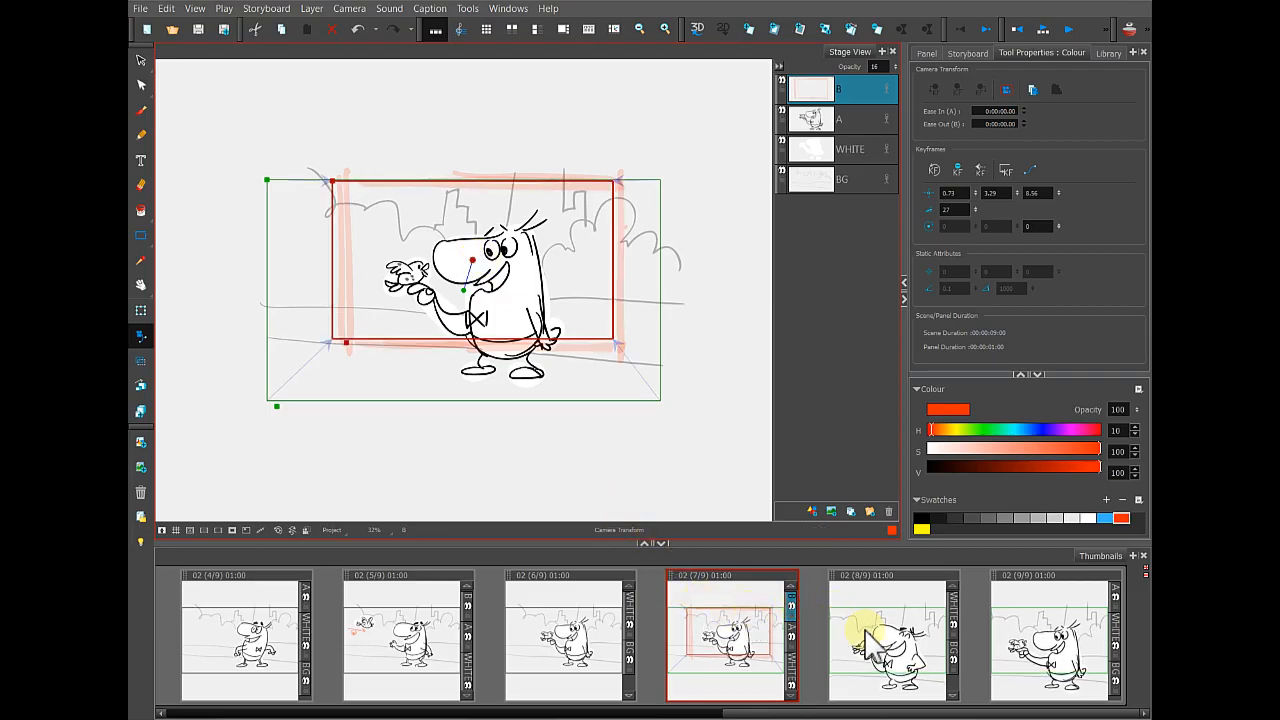
Step: Check the next panel's framing, then return to the camera-move panel
click(1056, 636)
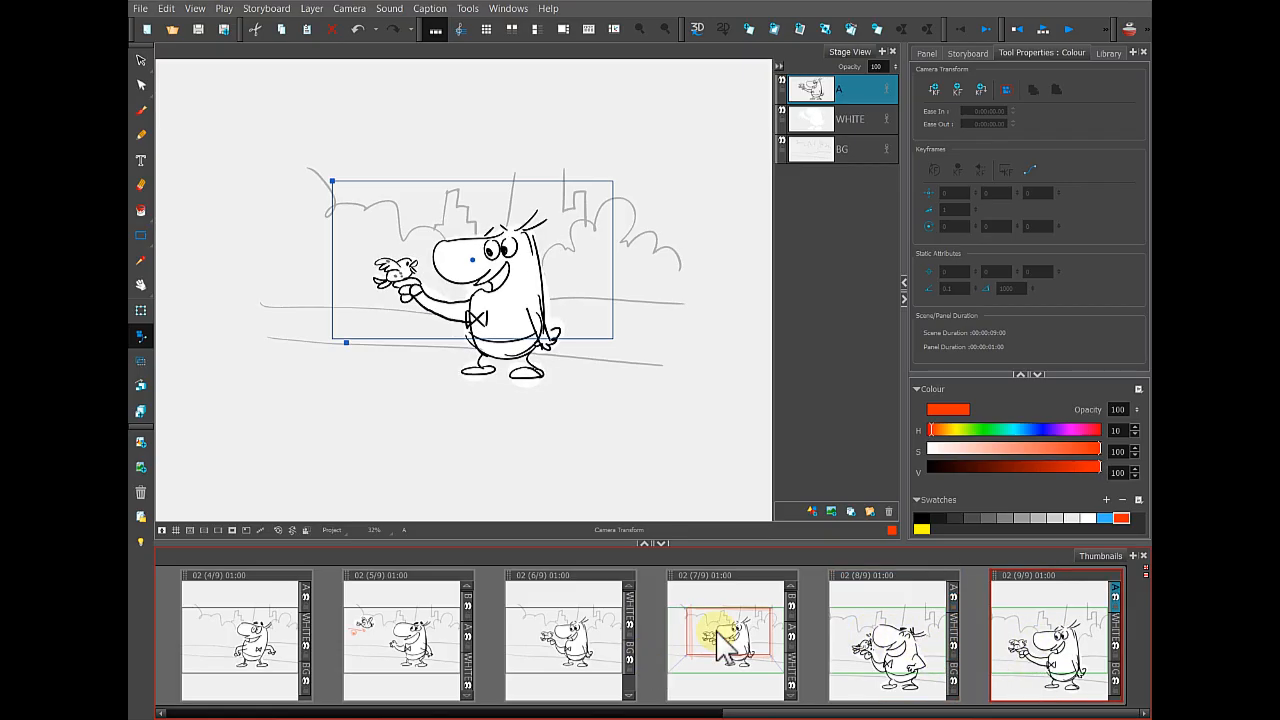
click(732, 636)
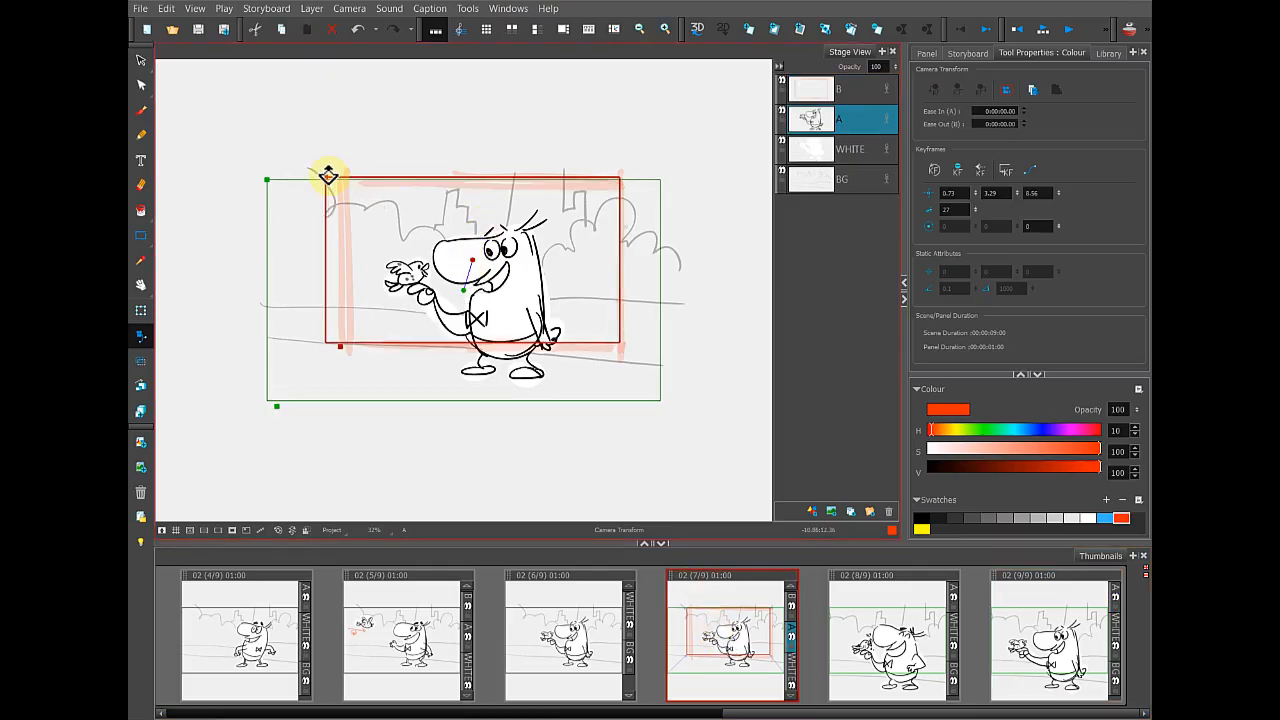
Step: Enlarge the end camera frame slightly and hide the red guide sketch
drag(328, 174, 460, 258)
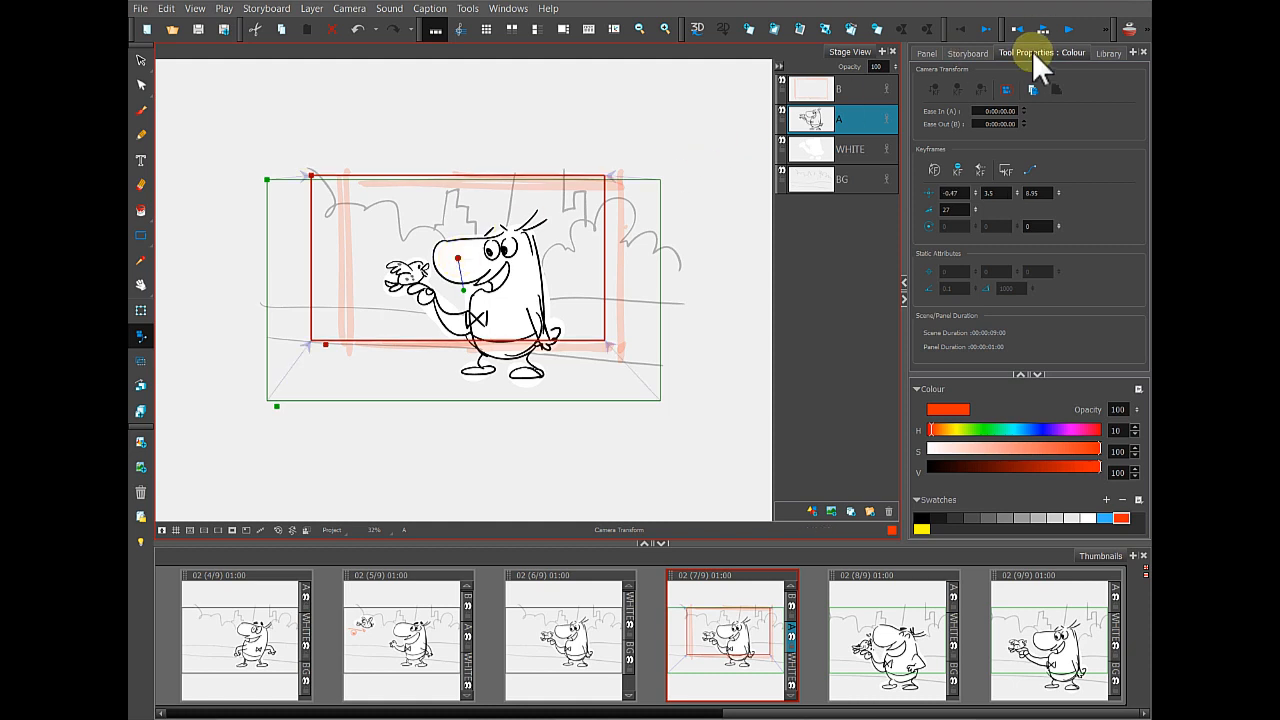
click(966, 52)
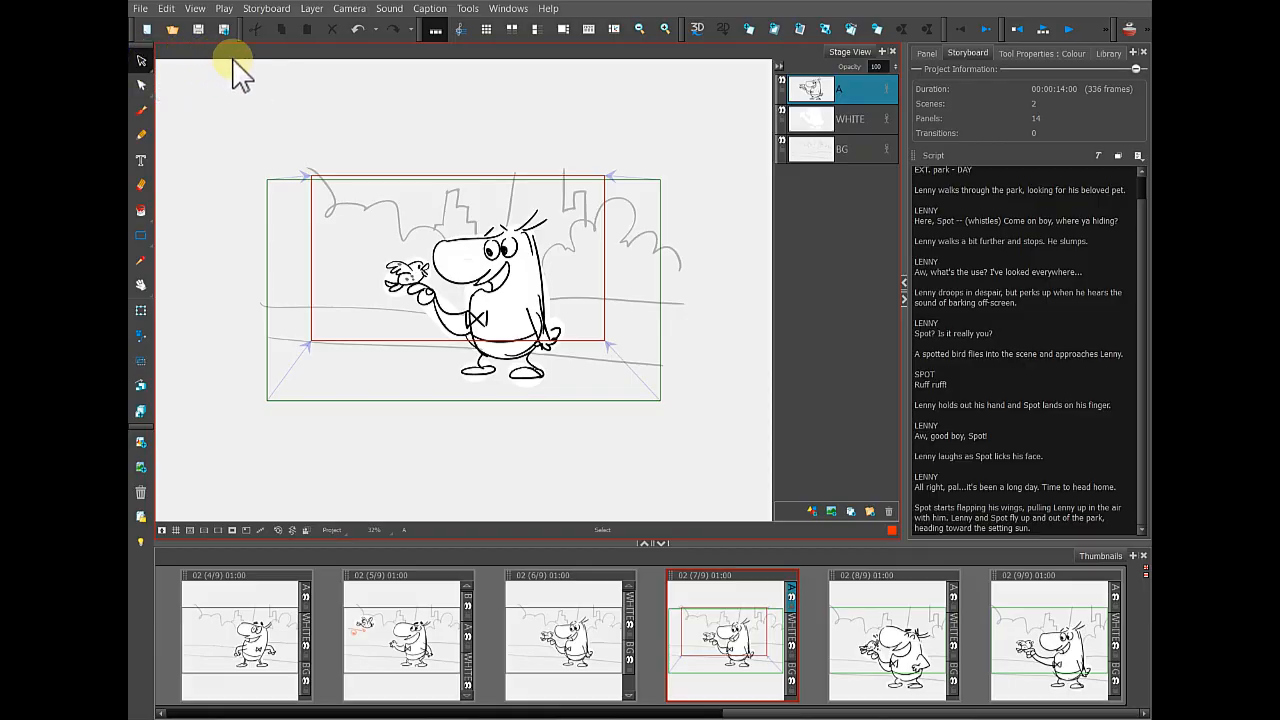
click(570, 636)
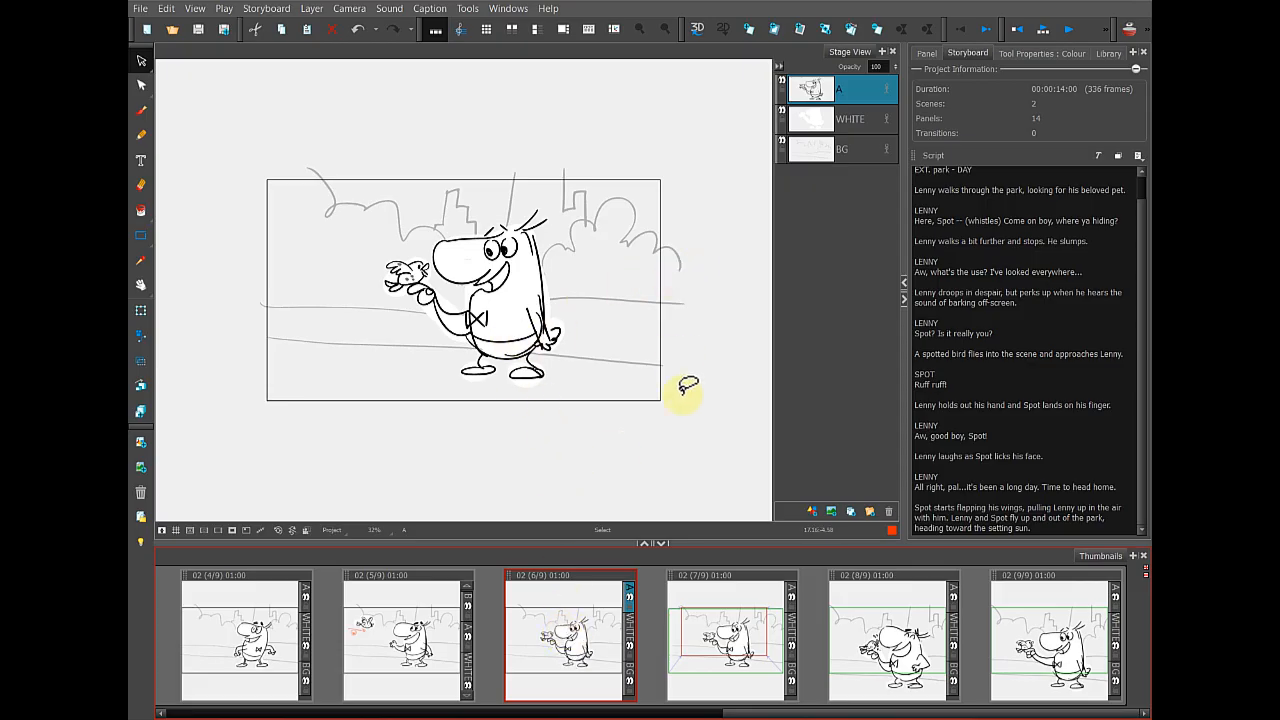
click(890, 636)
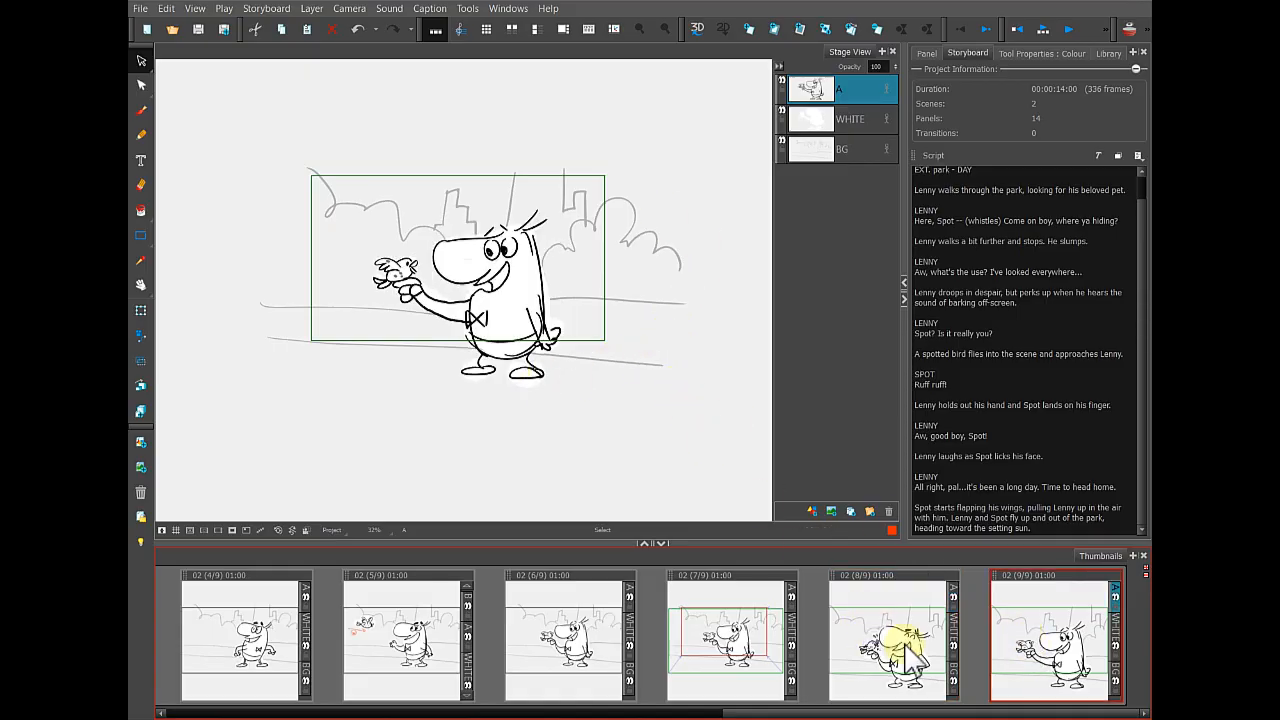
click(730, 636)
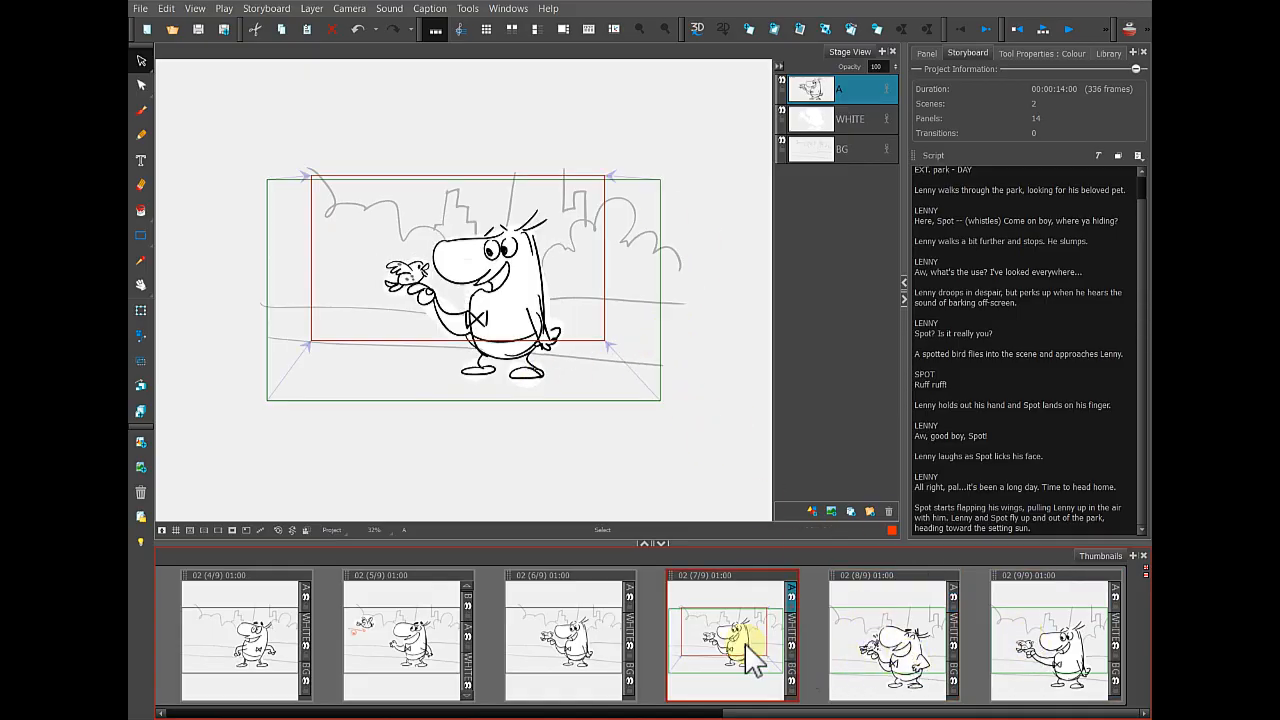